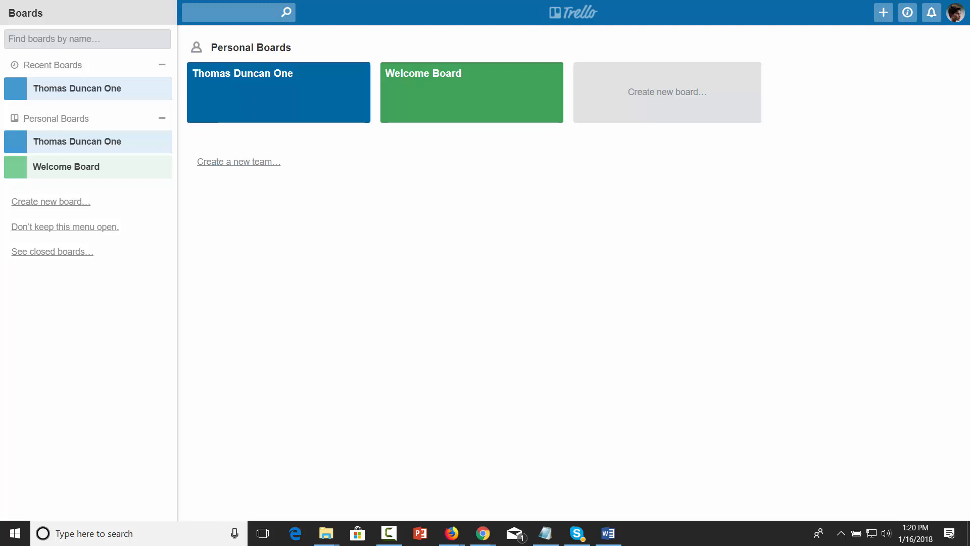
{"action": "mouse_move", "coordinate": [820, 63]}
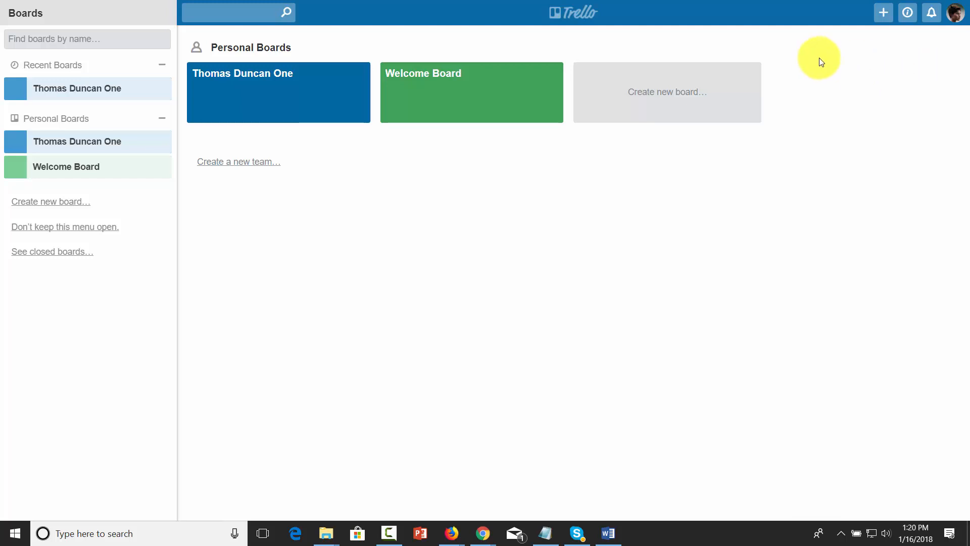
Step: Bring up the account menu from the avatar on the boards home page
{"action": "left_click", "coordinate": [955, 13]}
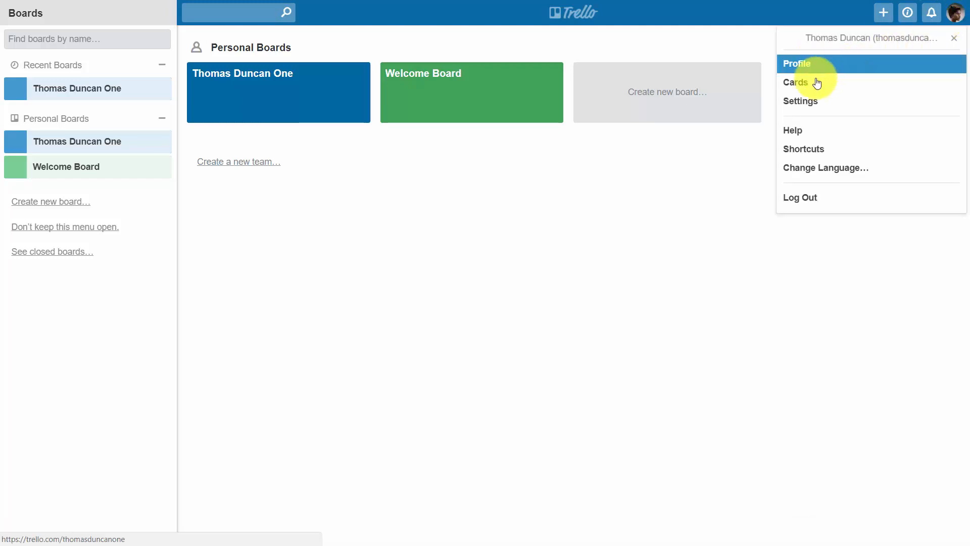
Step: Go to the account settings page listing Account Details, Credentials and Notifications
{"action": "left_click", "coordinate": [801, 101]}
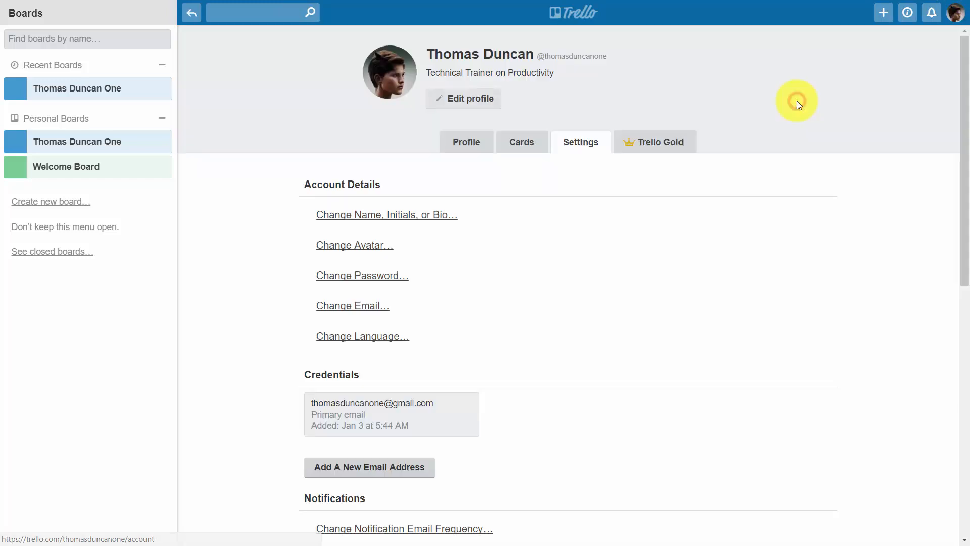
{"action": "mouse_move", "coordinate": [406, 168]}
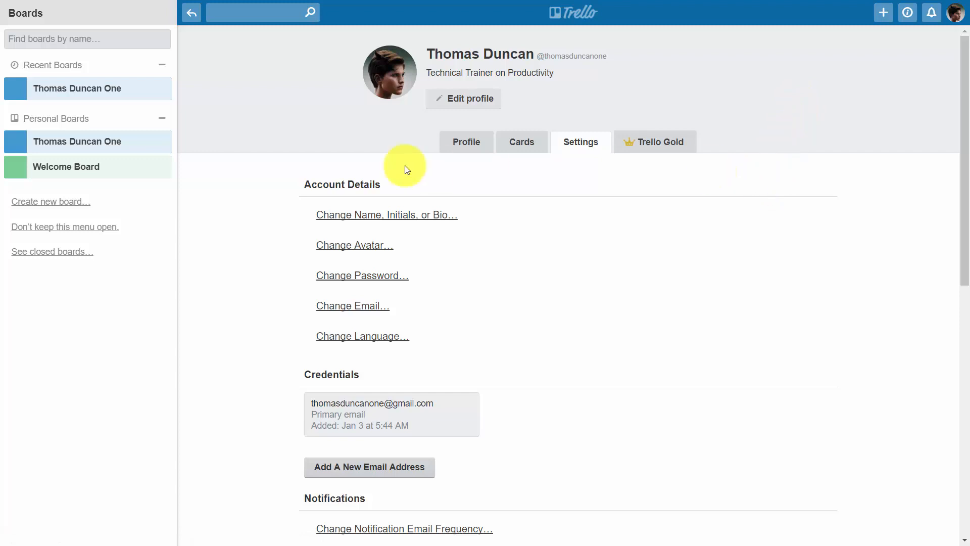
{"action": "mouse_move", "coordinate": [437, 364]}
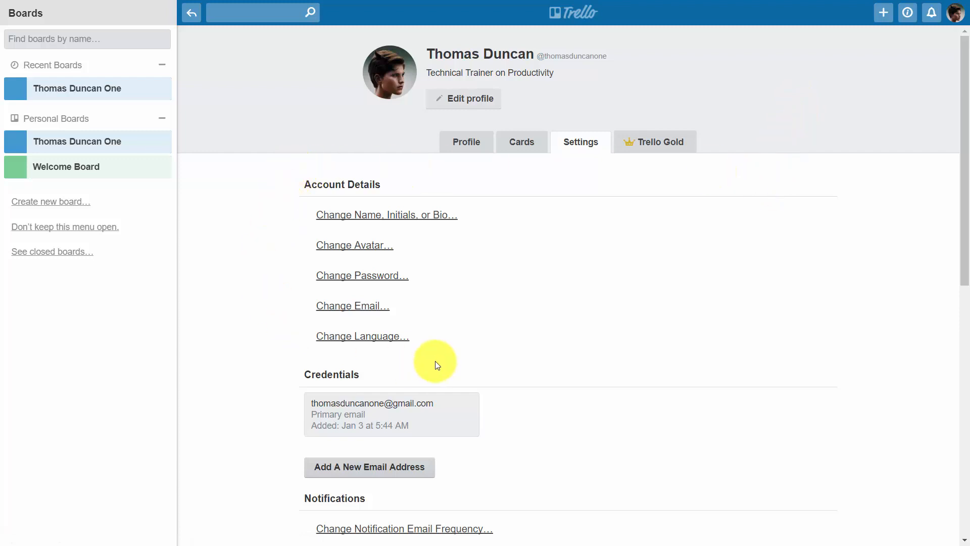
{"action": "mouse_move", "coordinate": [268, 237]}
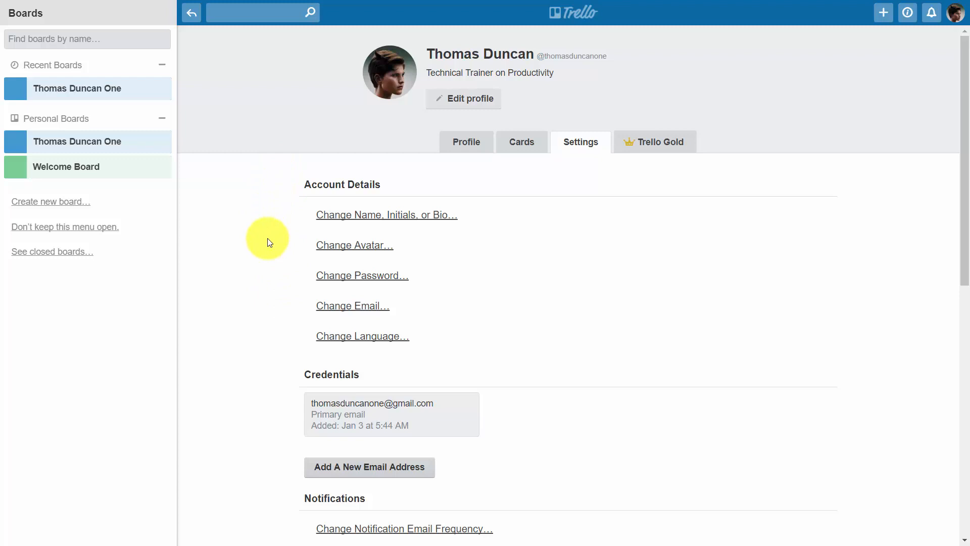
{"action": "mouse_move", "coordinate": [460, 360]}
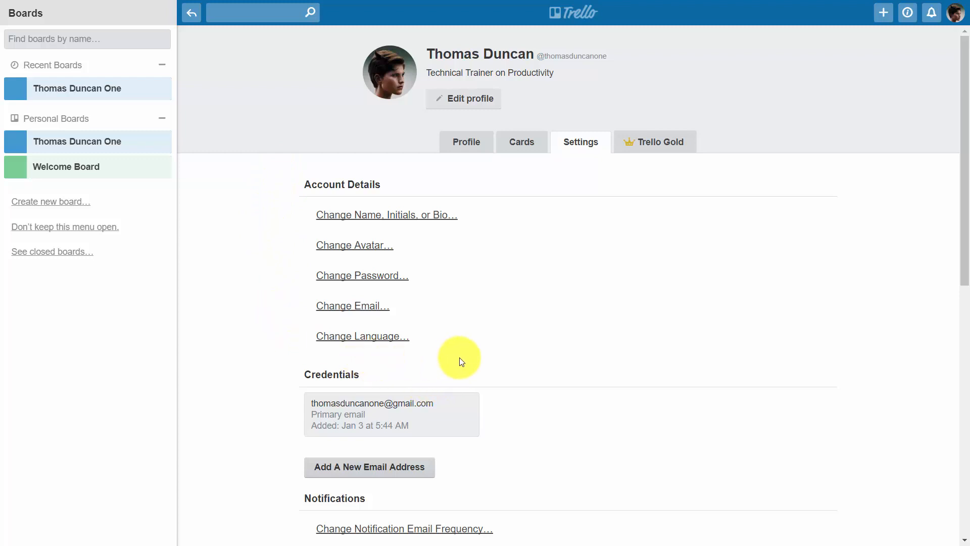
{"action": "mouse_move", "coordinate": [368, 218]}
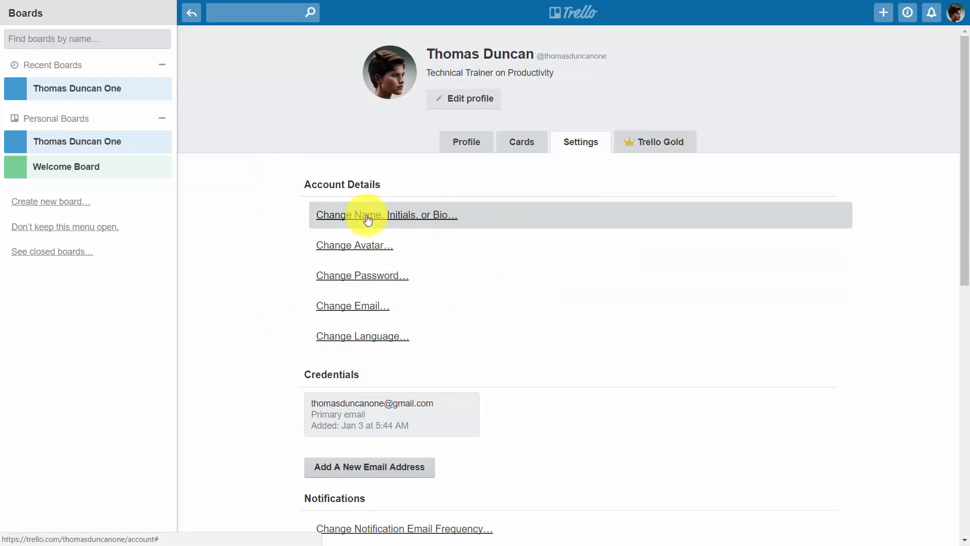
{"action": "mouse_move", "coordinate": [368, 251]}
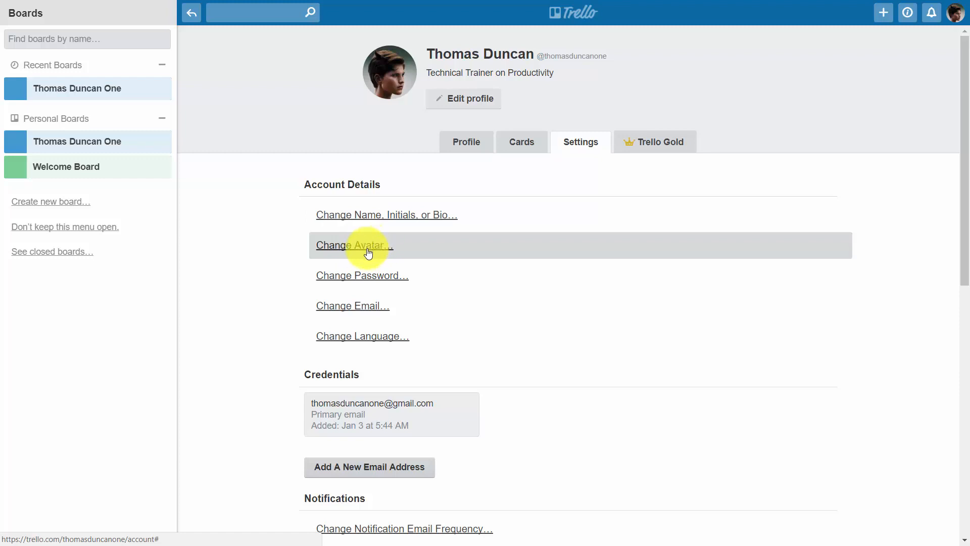
{"action": "mouse_move", "coordinate": [352, 336]}
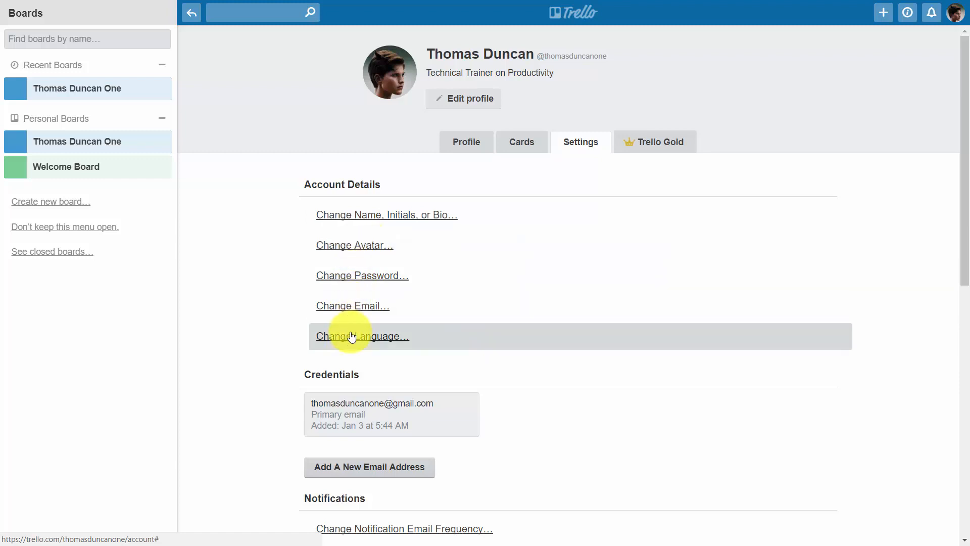
{"action": "mouse_move", "coordinate": [587, 308]}
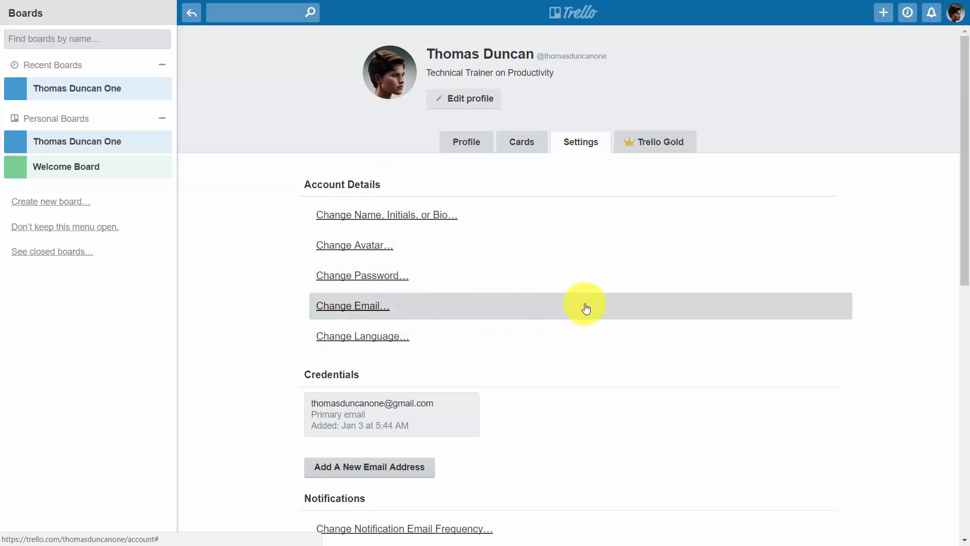
{"action": "mouse_move", "coordinate": [332, 171]}
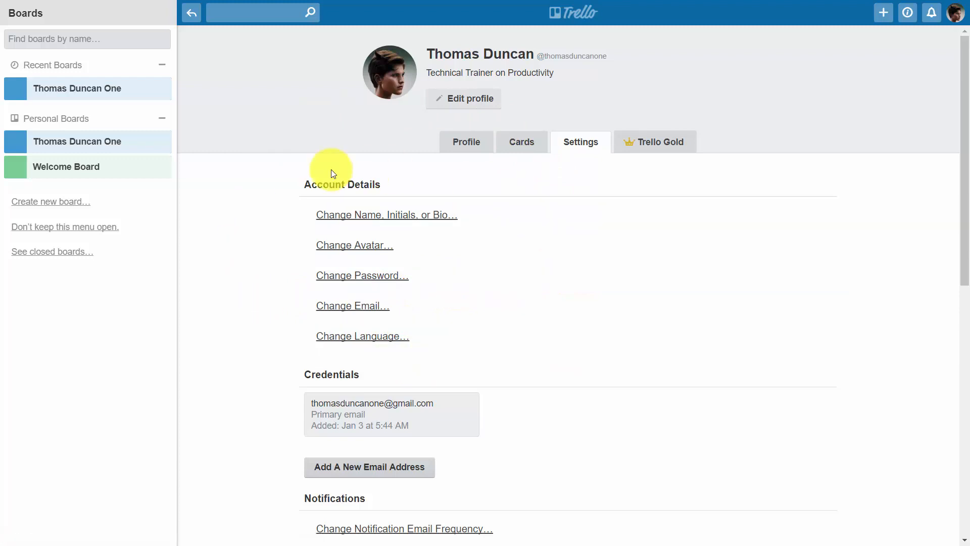
{"action": "mouse_move", "coordinate": [302, 217]}
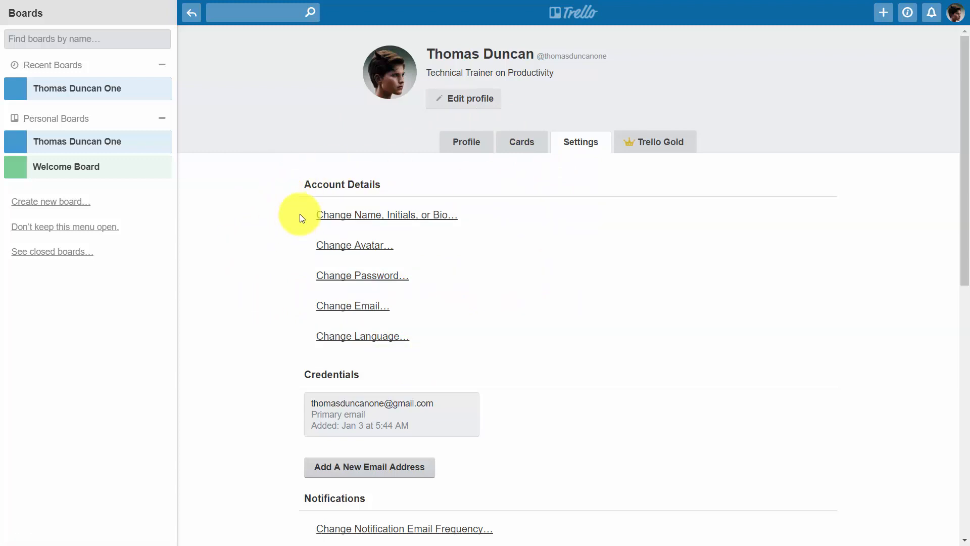
{"action": "mouse_move", "coordinate": [295, 312]}
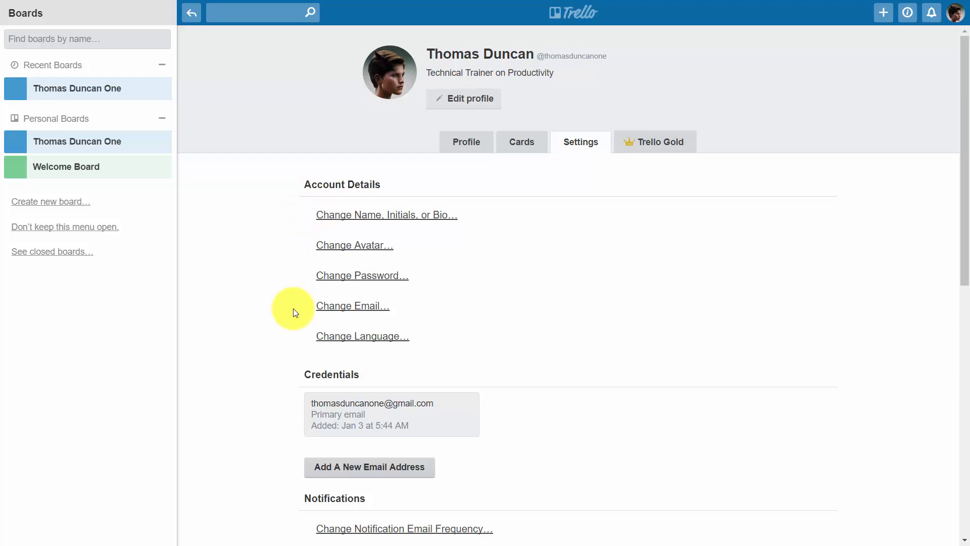
Step: Add a new email address under Credentials and send its confirmation email
{"action": "scroll", "scroll_direction": "down", "scroll_amount": 3}
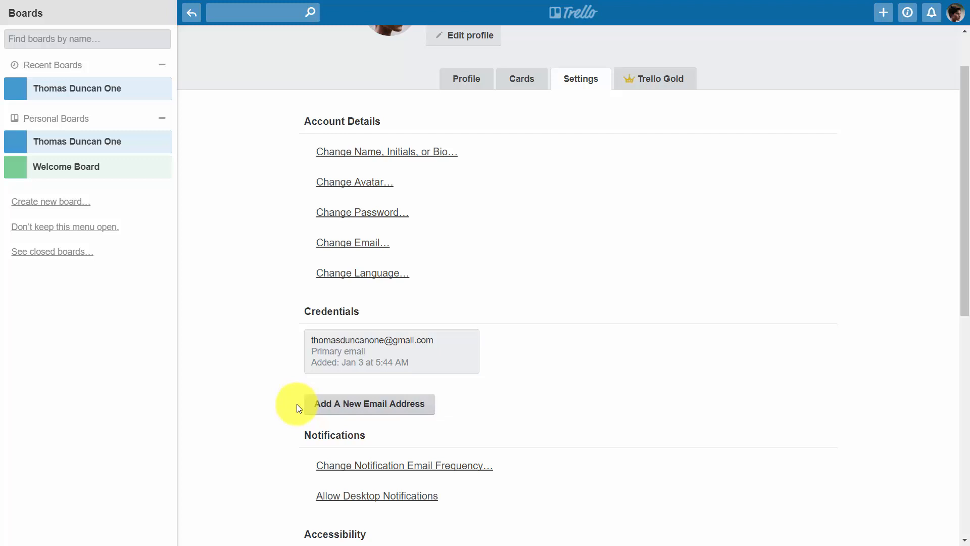
{"action": "left_click", "coordinate": [369, 404]}
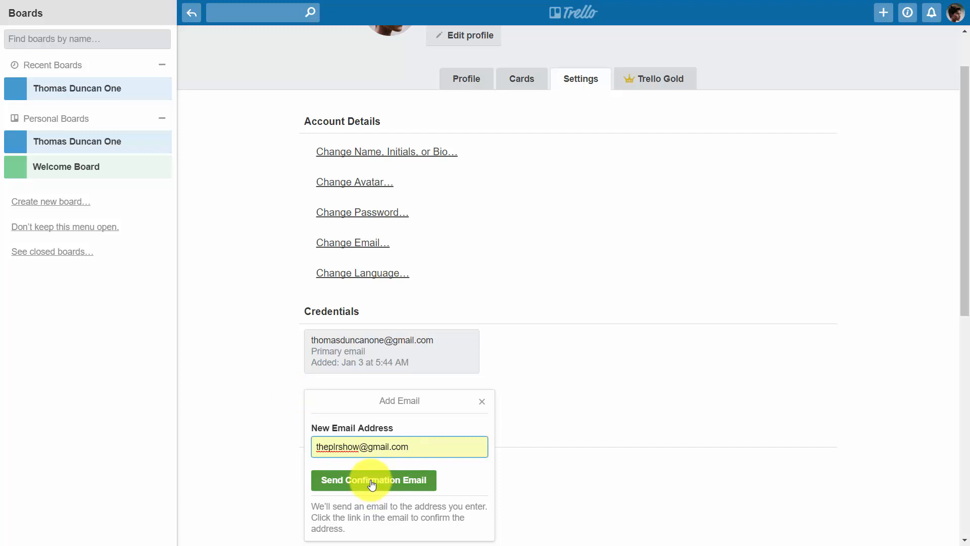
{"action": "left_click", "coordinate": [374, 480]}
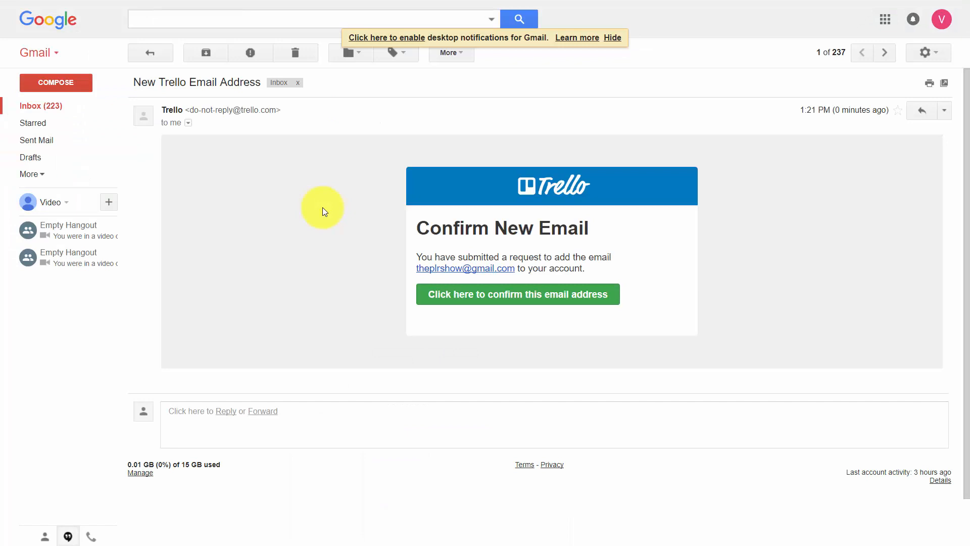
{"action": "mouse_move", "coordinate": [694, 391]}
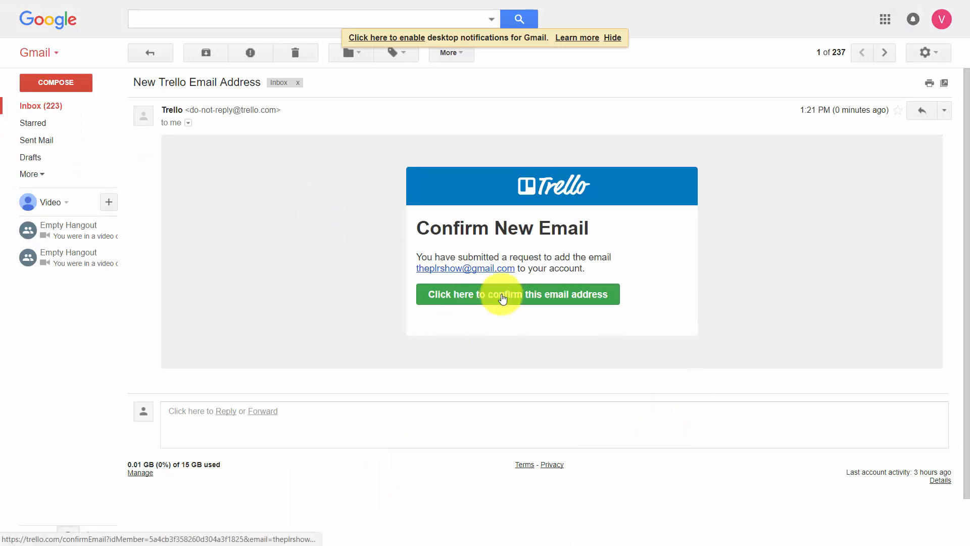
Step: Confirm the new address via 'Click here to confirm this email address' in the Trello email
{"action": "left_click", "coordinate": [502, 294]}
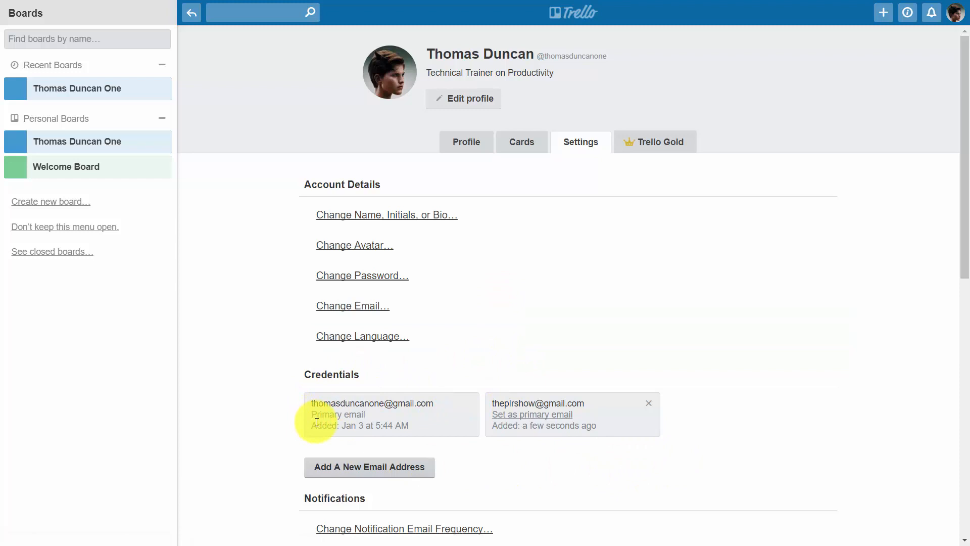
{"action": "mouse_move", "coordinate": [614, 445]}
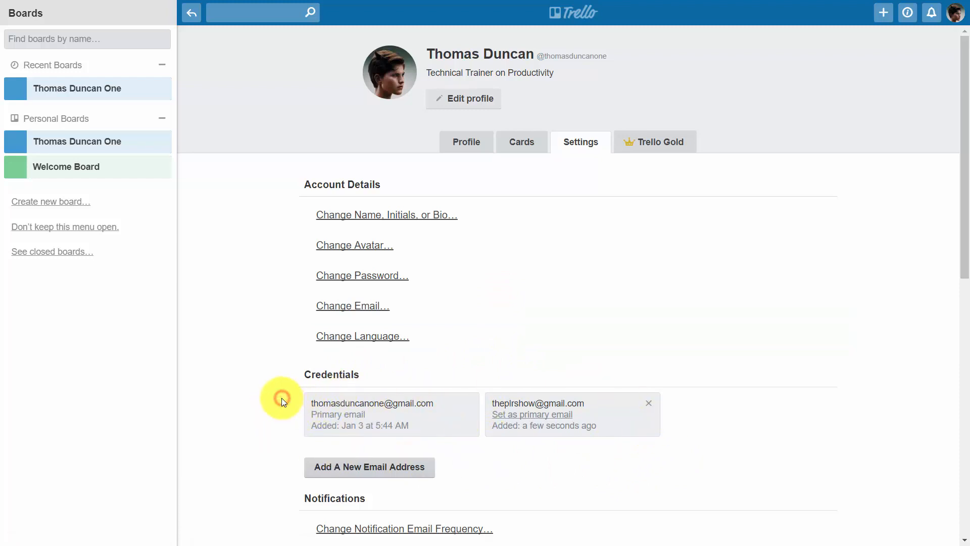
{"action": "scroll", "scroll_direction": "down", "scroll_amount": 3}
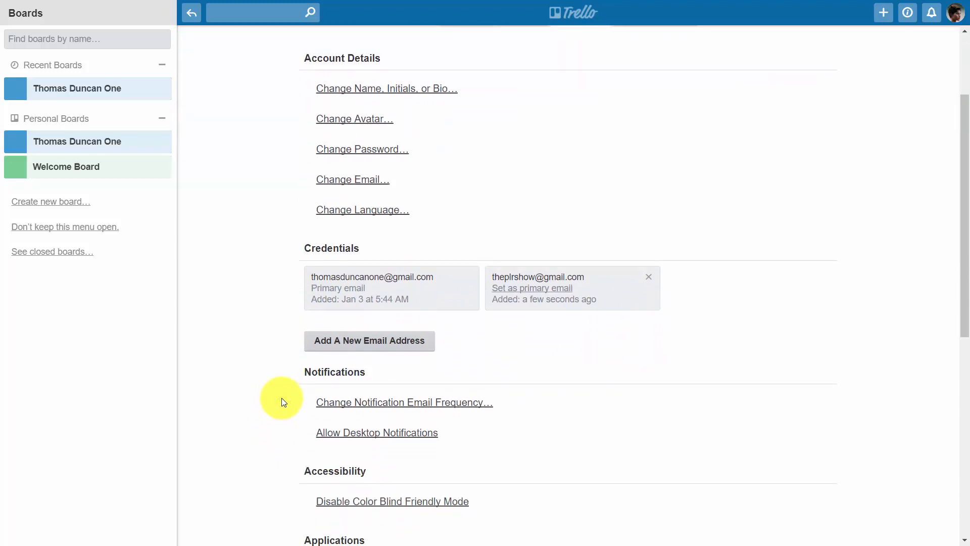
{"action": "mouse_move", "coordinate": [386, 432]}
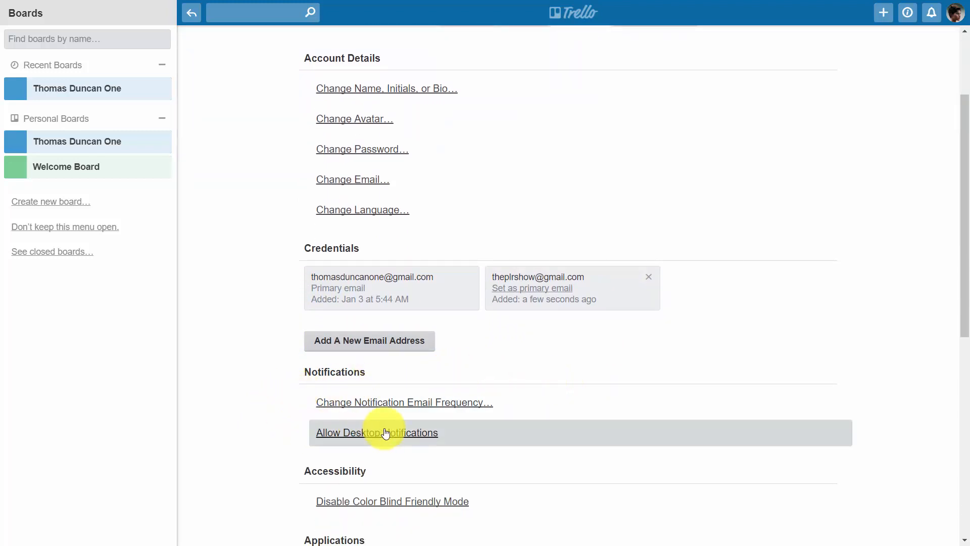
{"action": "mouse_move", "coordinate": [454, 421]}
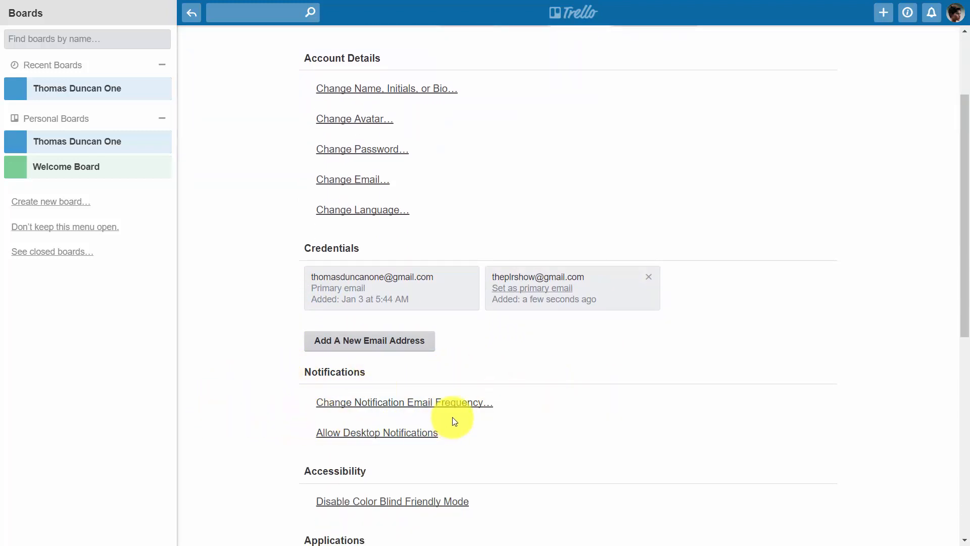
{"action": "mouse_move", "coordinate": [414, 403]}
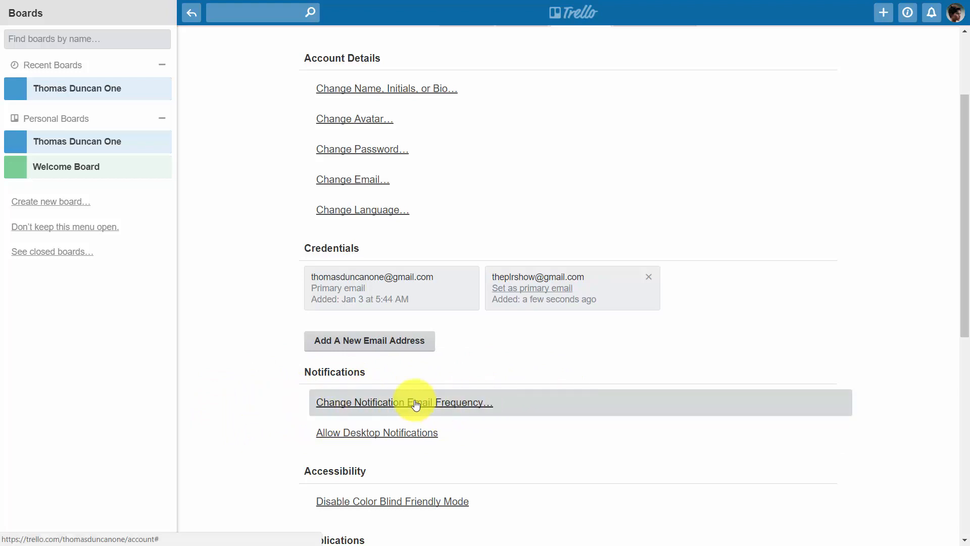
{"action": "mouse_move", "coordinate": [304, 390]}
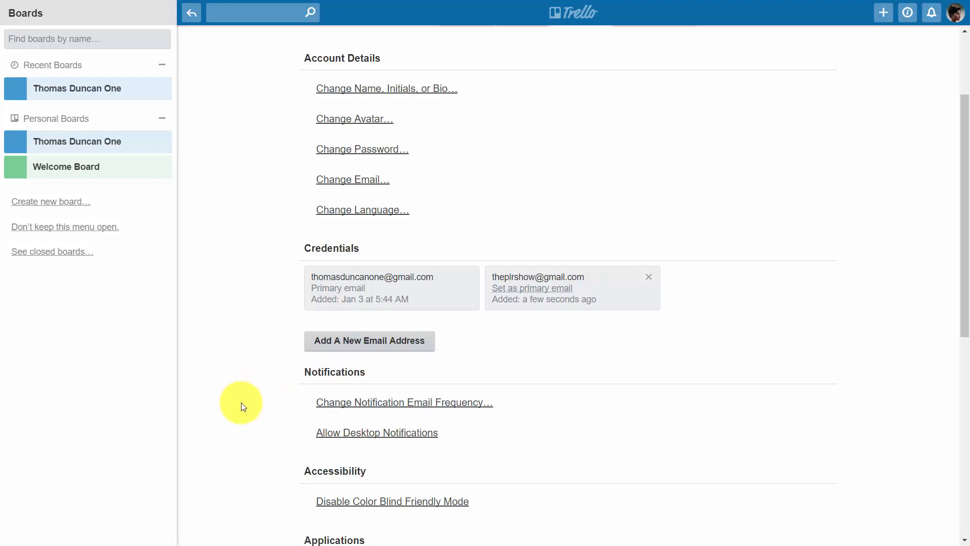
{"action": "mouse_move", "coordinate": [530, 429]}
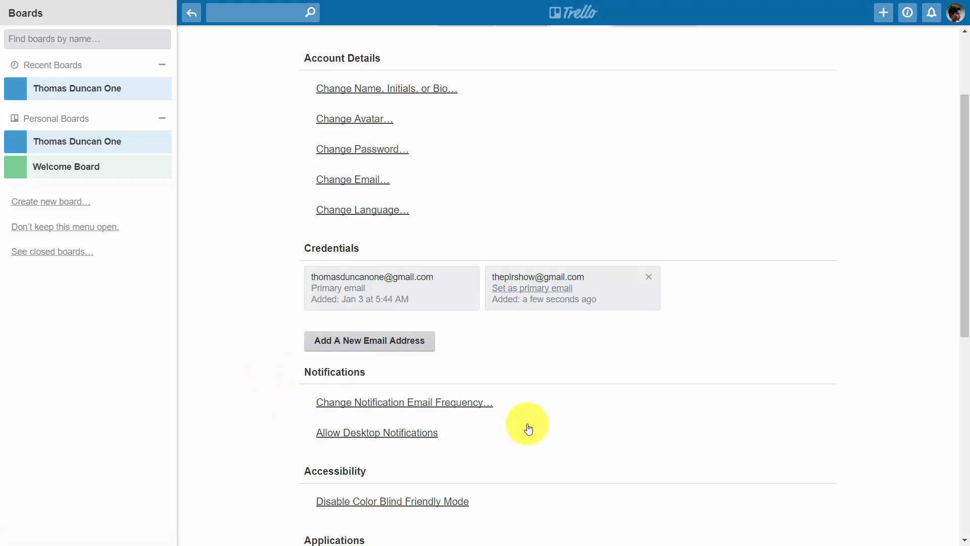
{"action": "left_click", "coordinate": [404, 402]}
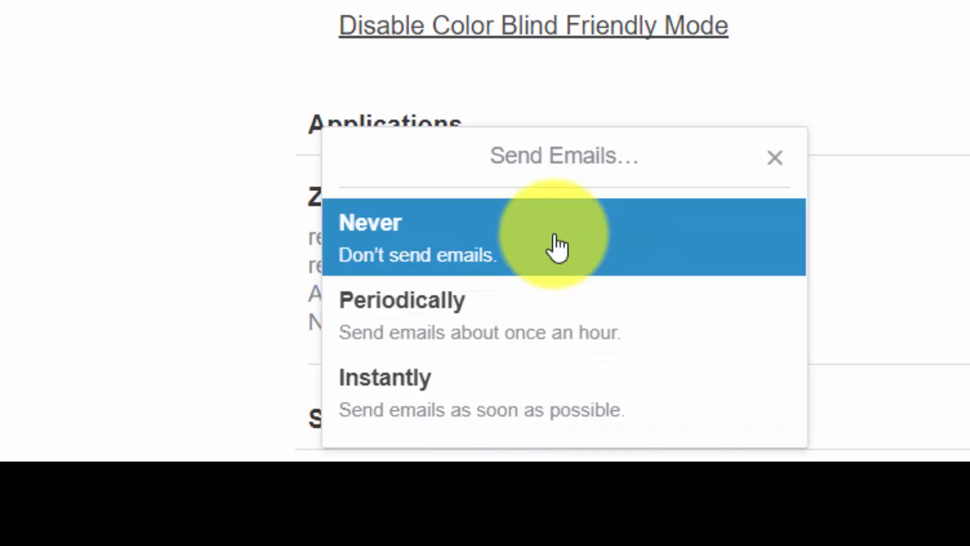
{"action": "mouse_move", "coordinate": [405, 249]}
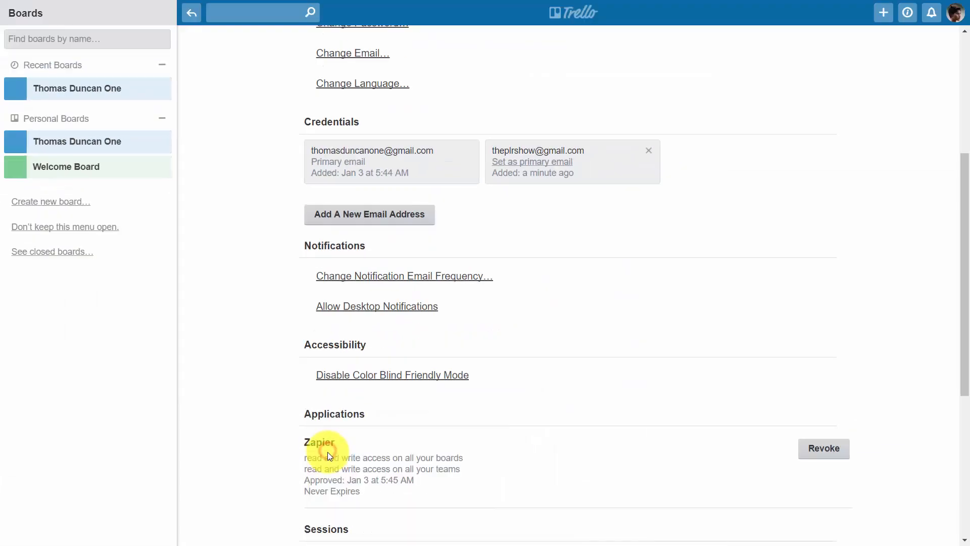
{"action": "mouse_move", "coordinate": [459, 405]}
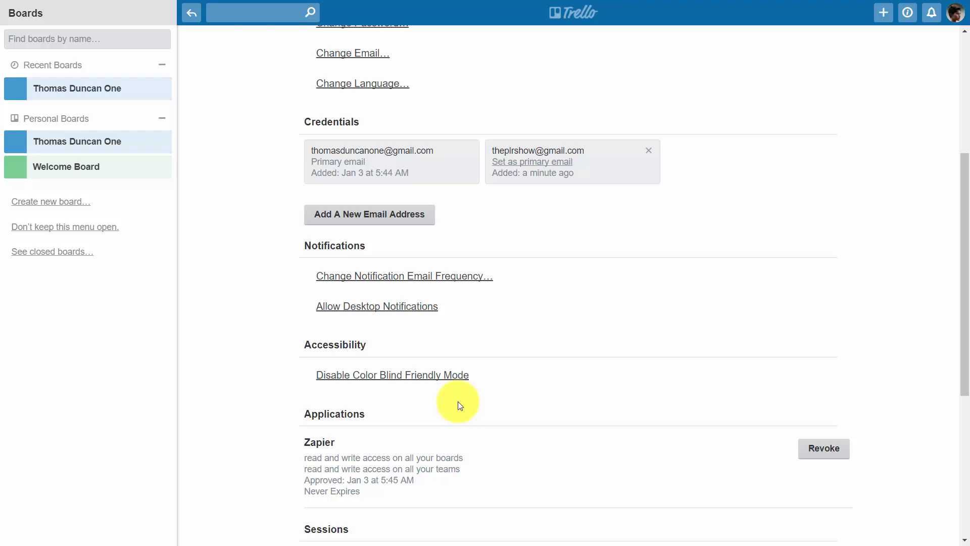
{"action": "mouse_move", "coordinate": [406, 314]}
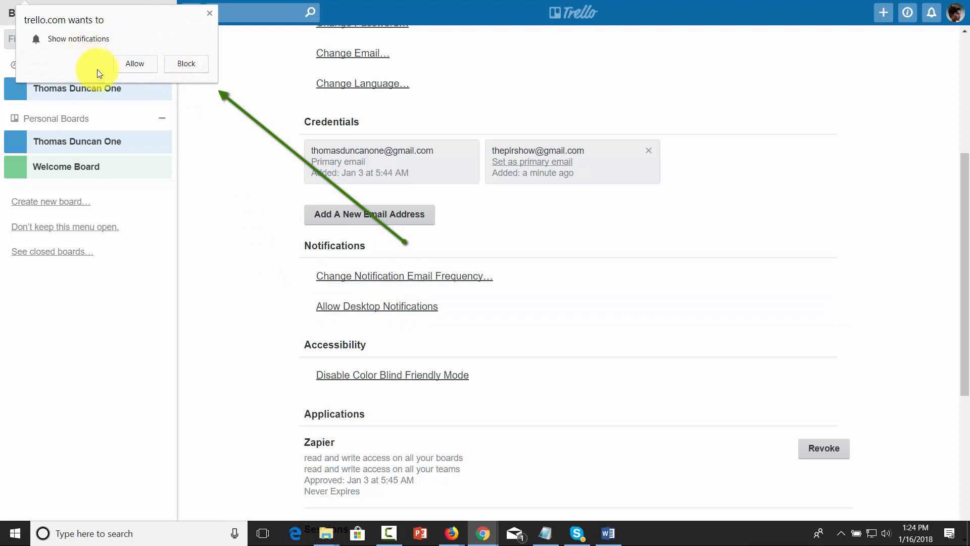
{"action": "mouse_move", "coordinate": [239, 334]}
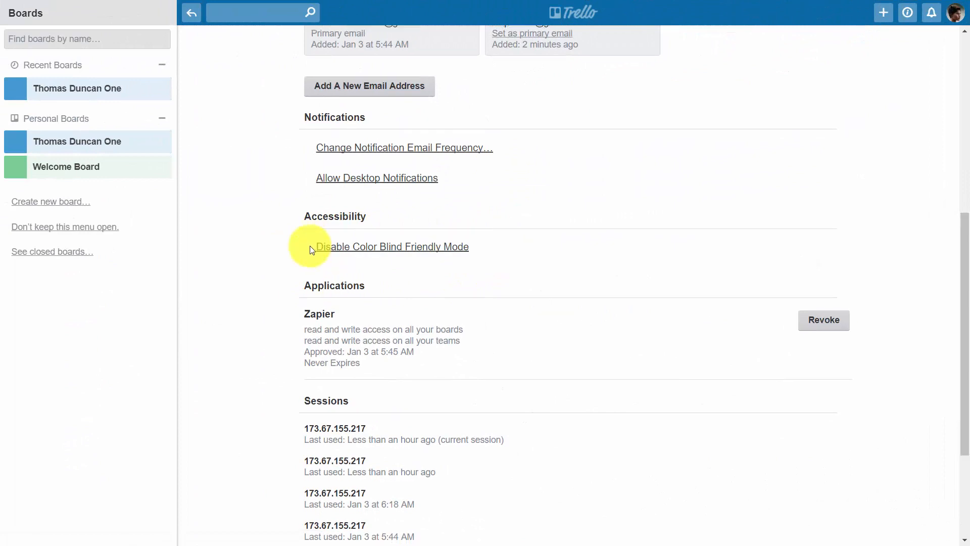
{"action": "scroll", "scroll_direction": "down", "scroll_amount": 3}
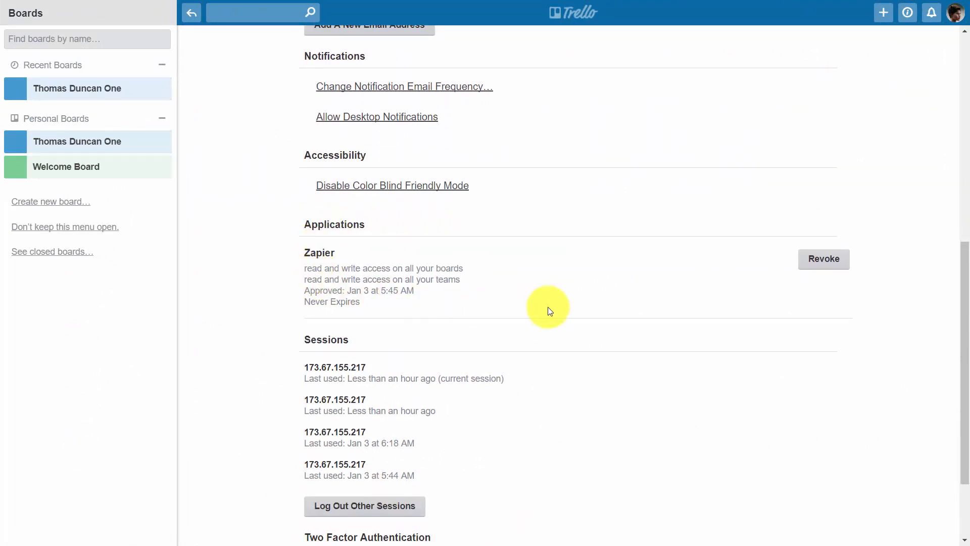
{"action": "mouse_move", "coordinate": [501, 331]}
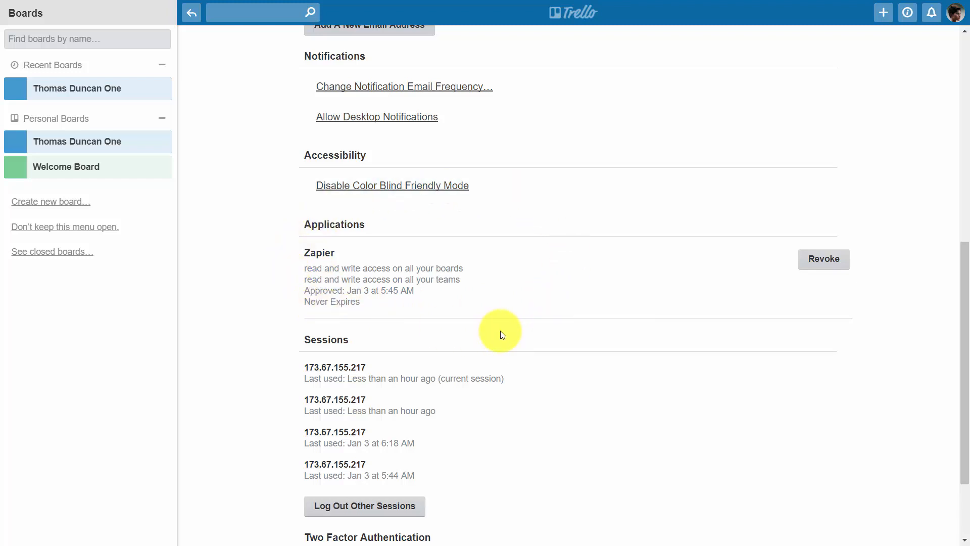
{"action": "mouse_move", "coordinate": [385, 305]}
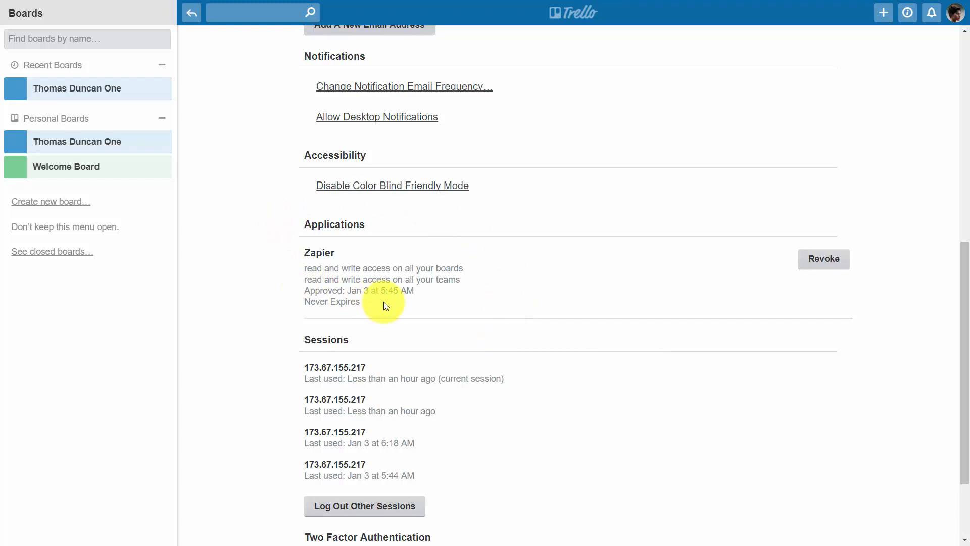
{"action": "mouse_move", "coordinate": [825, 259]}
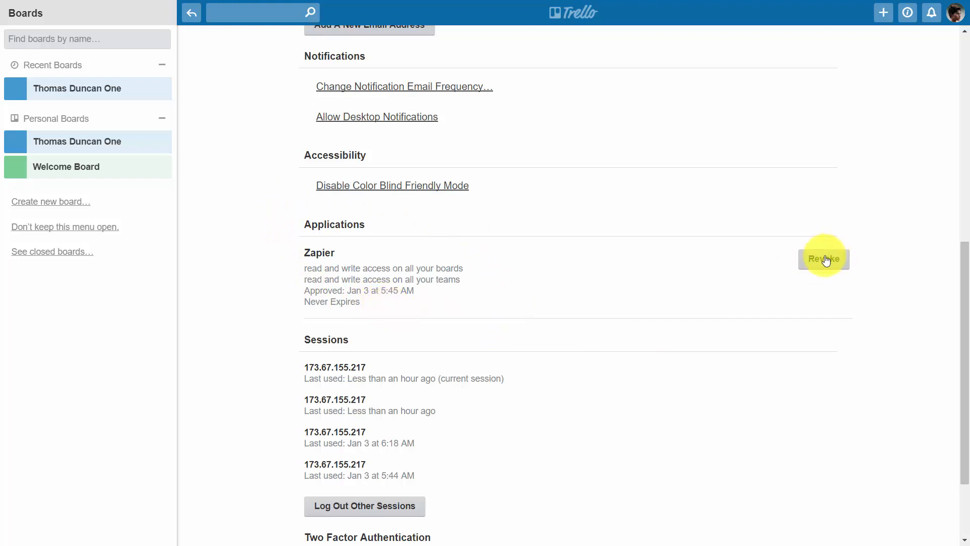
{"action": "mouse_move", "coordinate": [783, 266]}
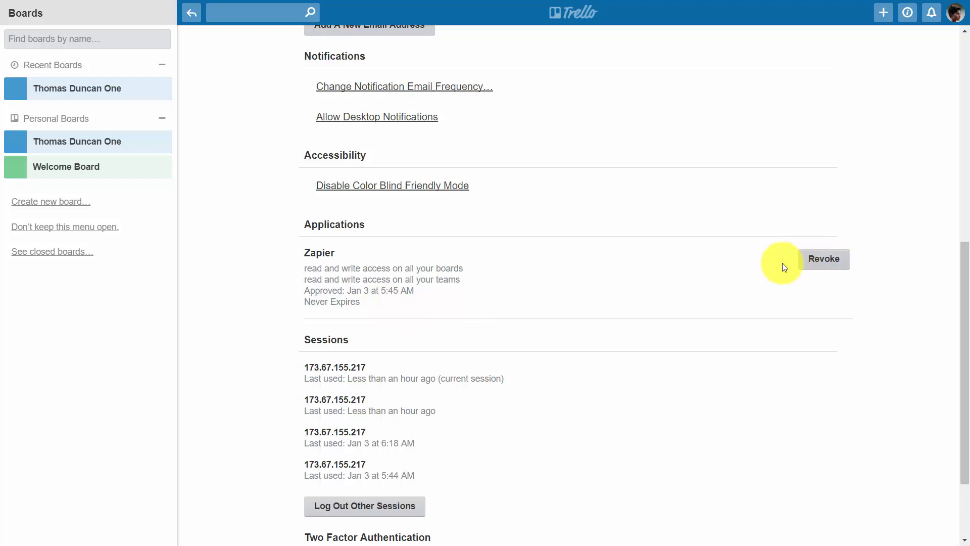
{"action": "mouse_move", "coordinate": [413, 226]}
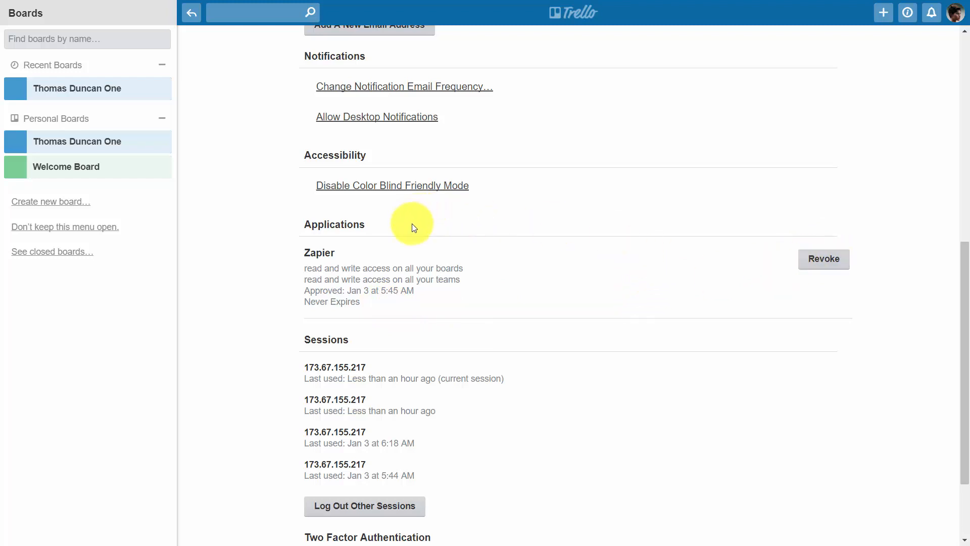
{"action": "mouse_move", "coordinate": [415, 242]}
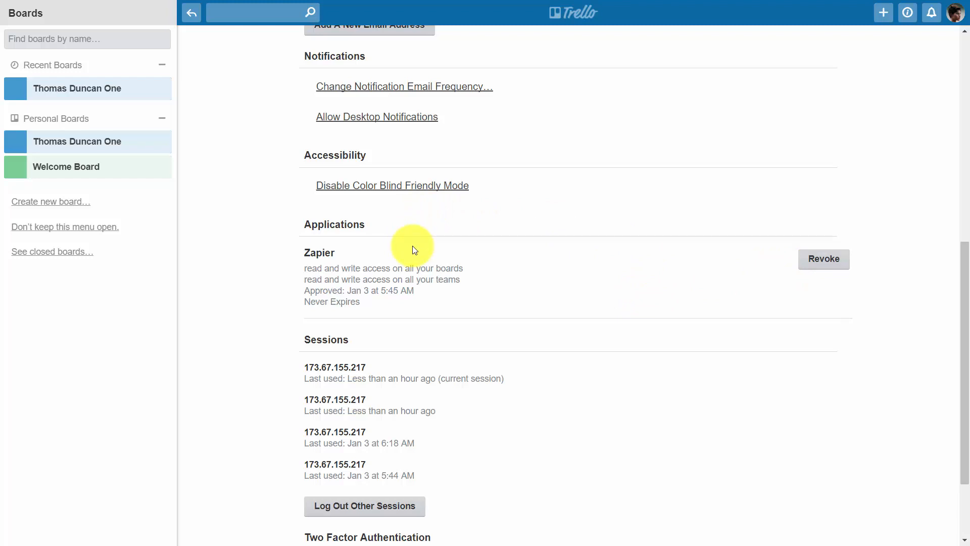
{"action": "mouse_move", "coordinate": [545, 319]}
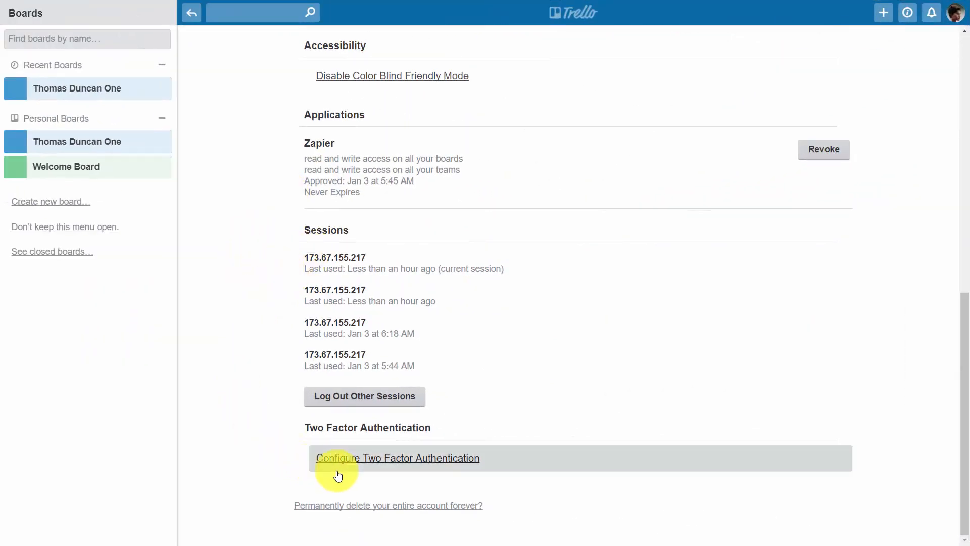
{"action": "mouse_move", "coordinate": [384, 418]}
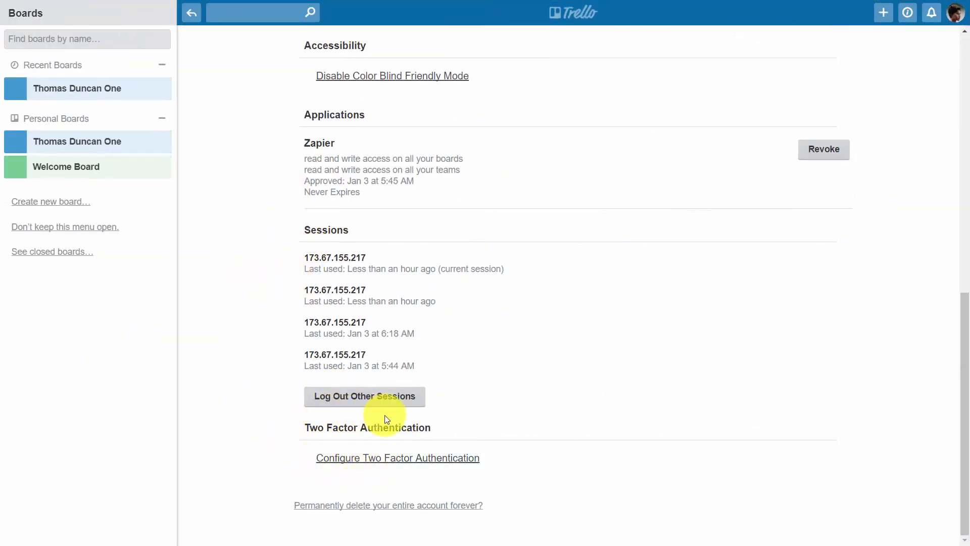
{"action": "mouse_move", "coordinate": [373, 358]}
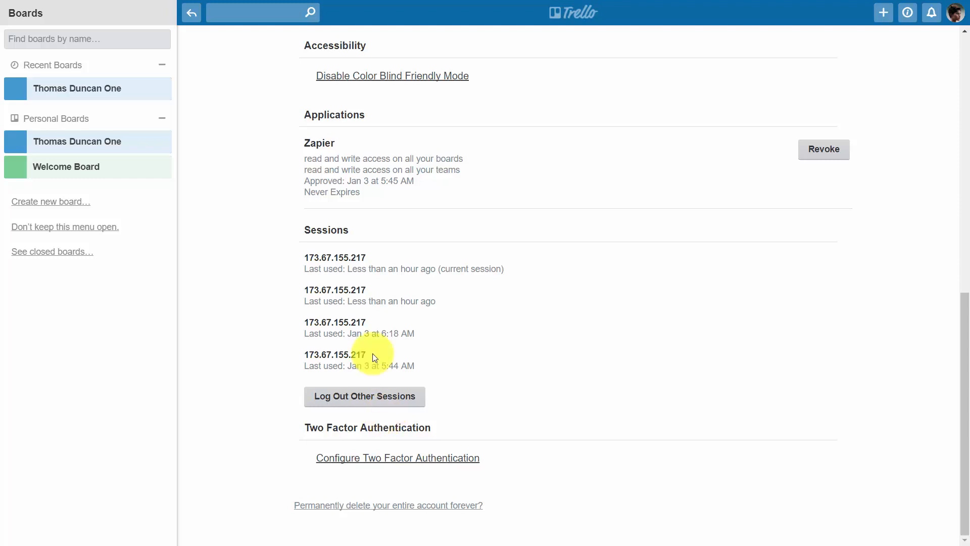